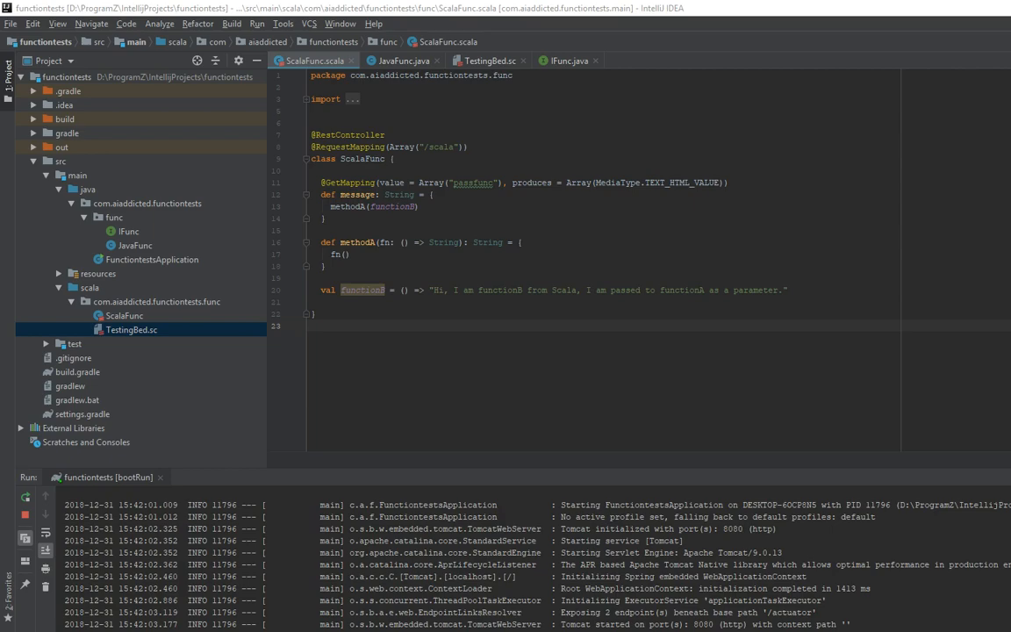
mouse_move(383, 263)
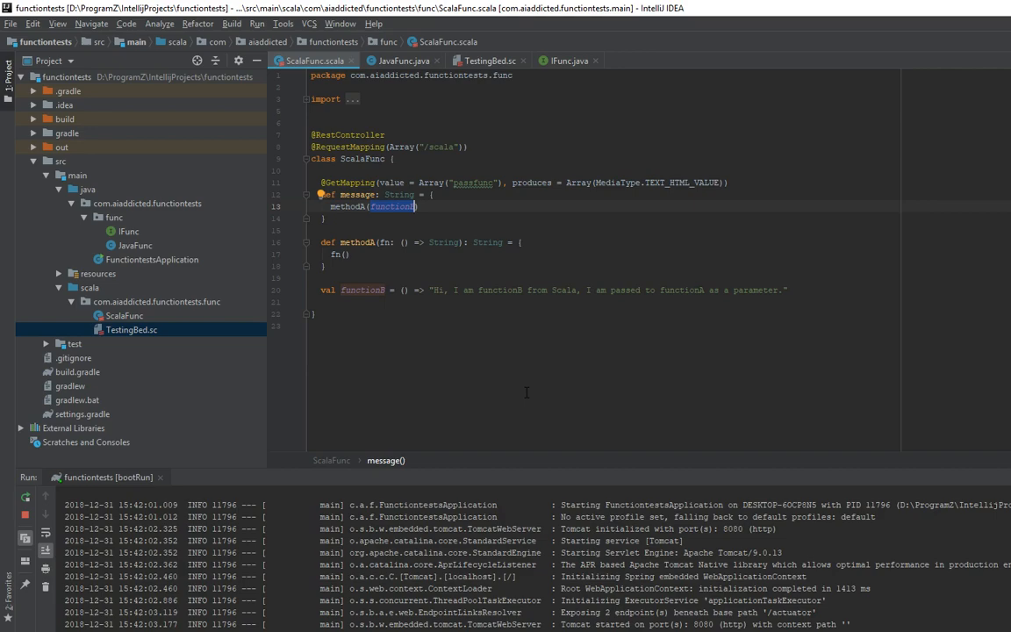
mouse_move(414, 59)
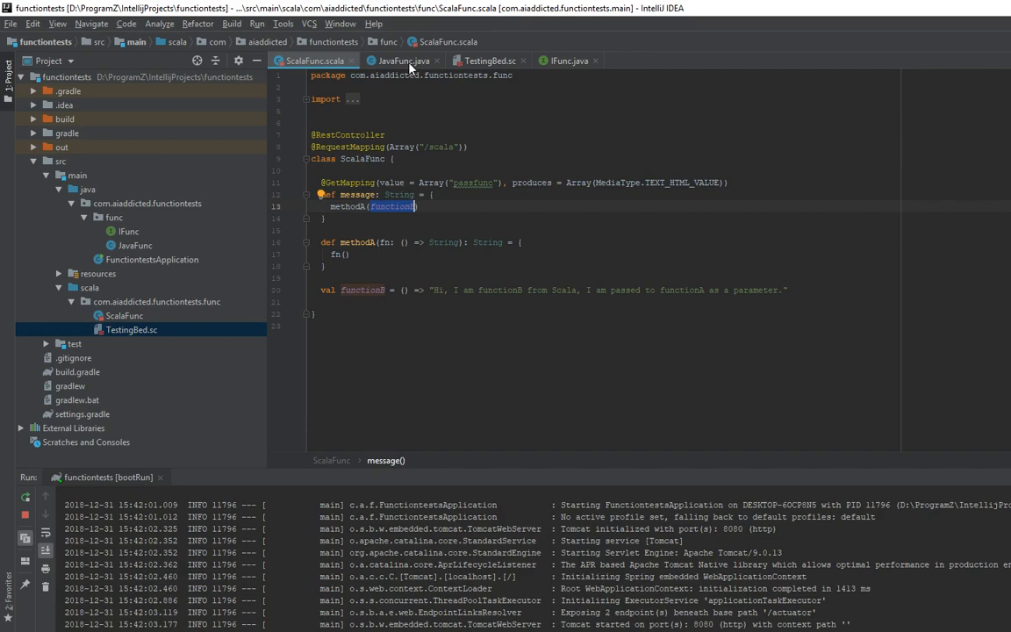
- Review the JavaFunc controller, then switch to the IFunc interface declaring printMessage
left_click(403, 60)
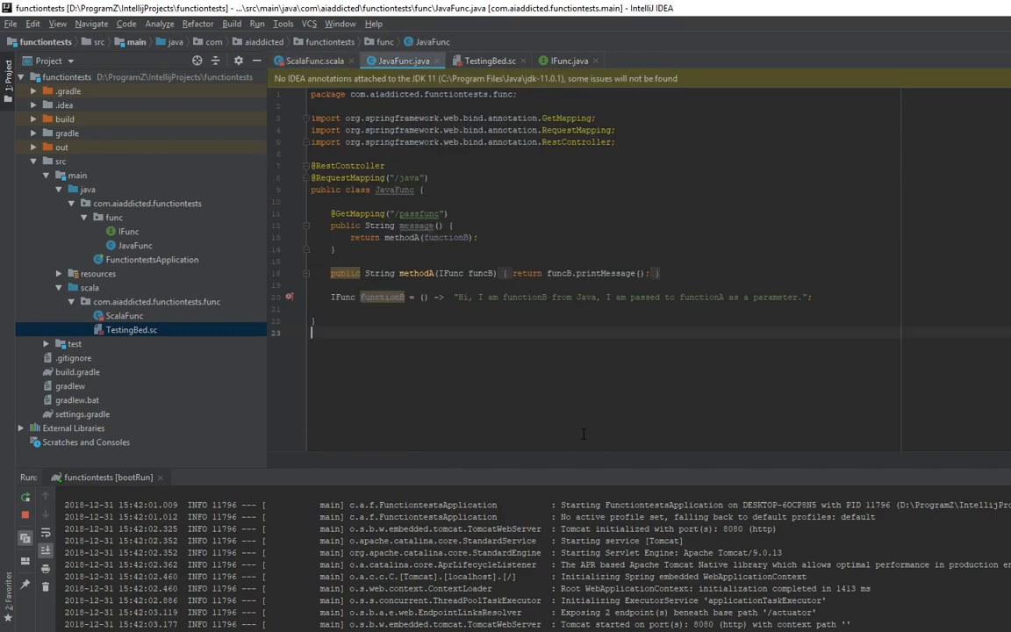
mouse_move(414, 316)
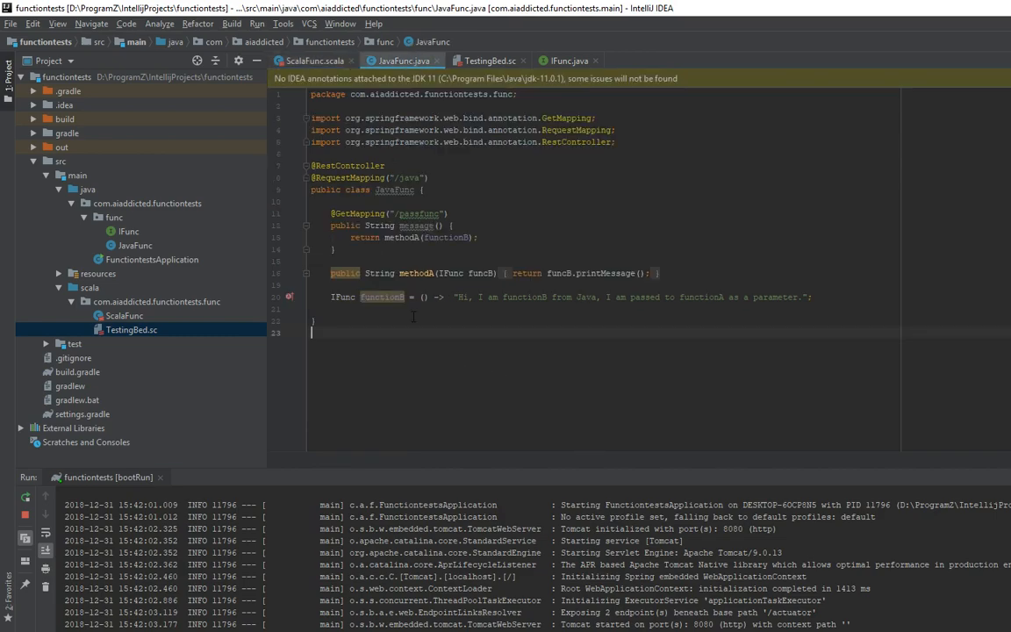
mouse_move(575, 383)
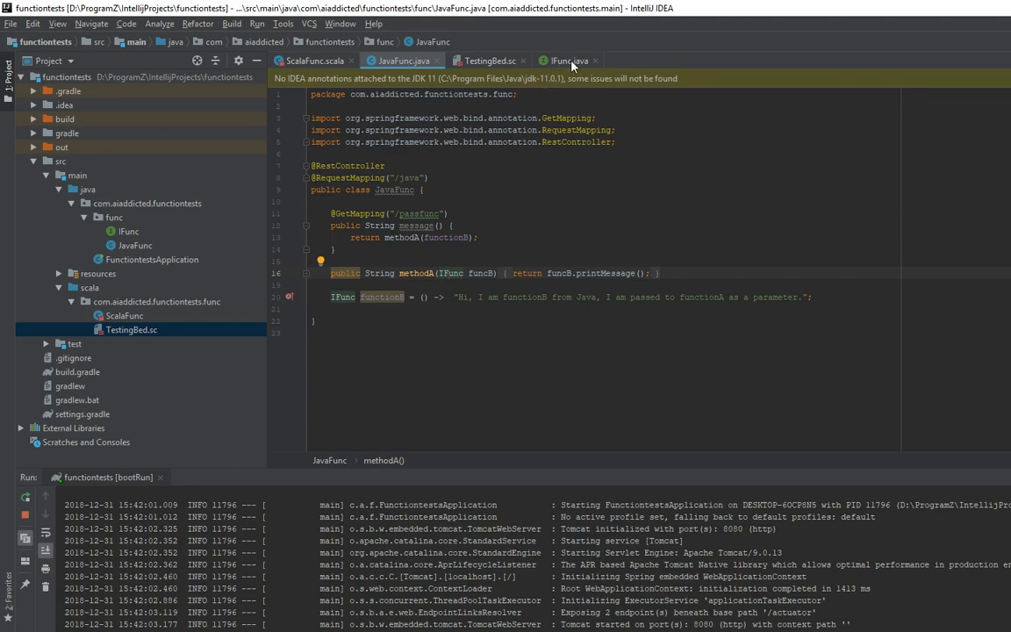
left_click(565, 59)
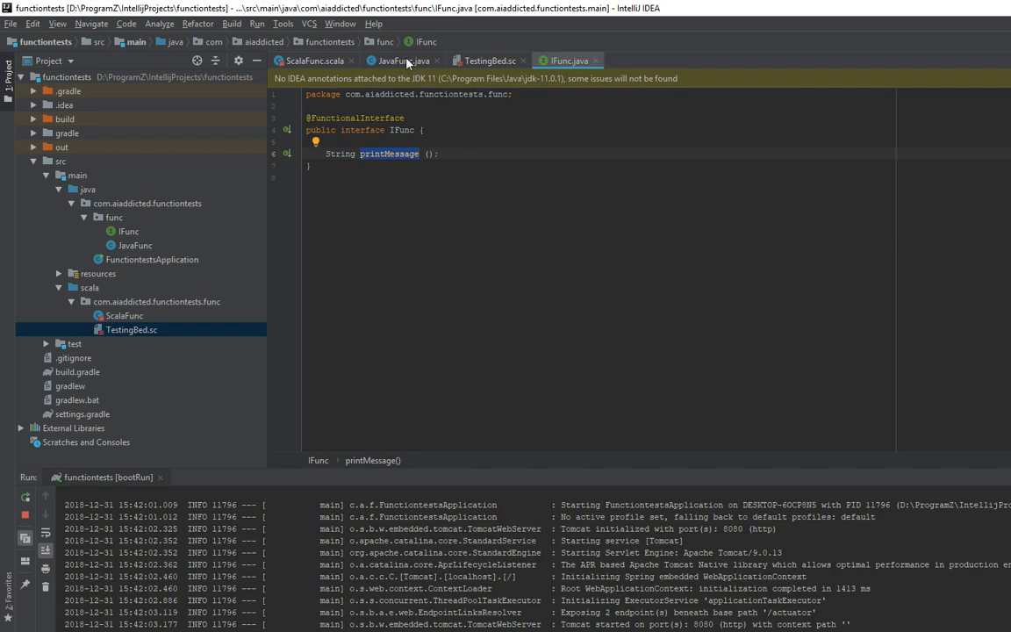
- Compare IFunc's printMessage with JavaFunc, ending on the methodA(functionB) call in message
left_click(404, 60)
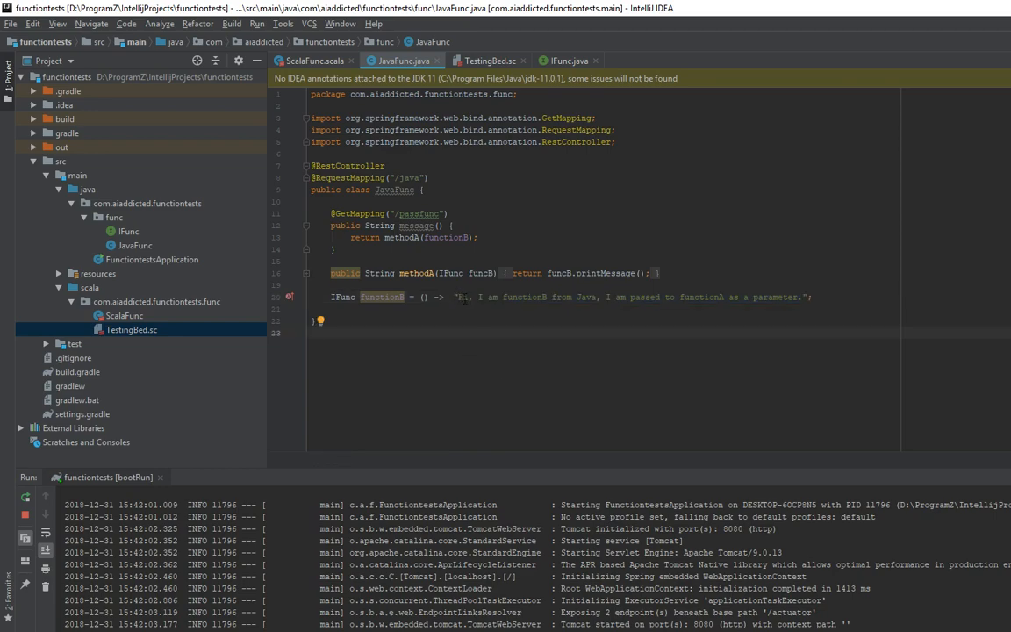
mouse_move(581, 359)
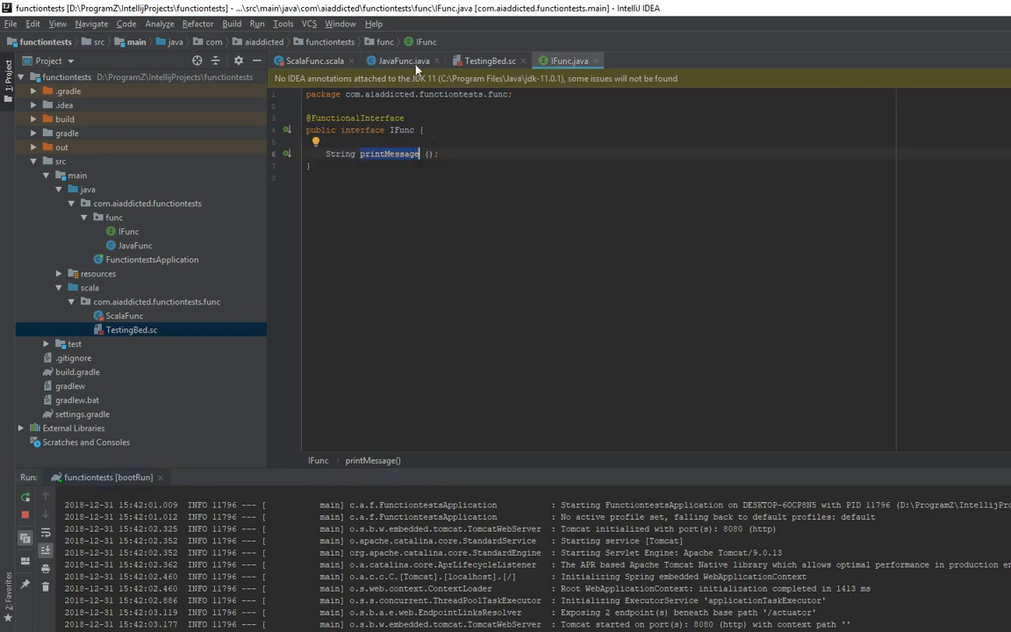
left_click(400, 60)
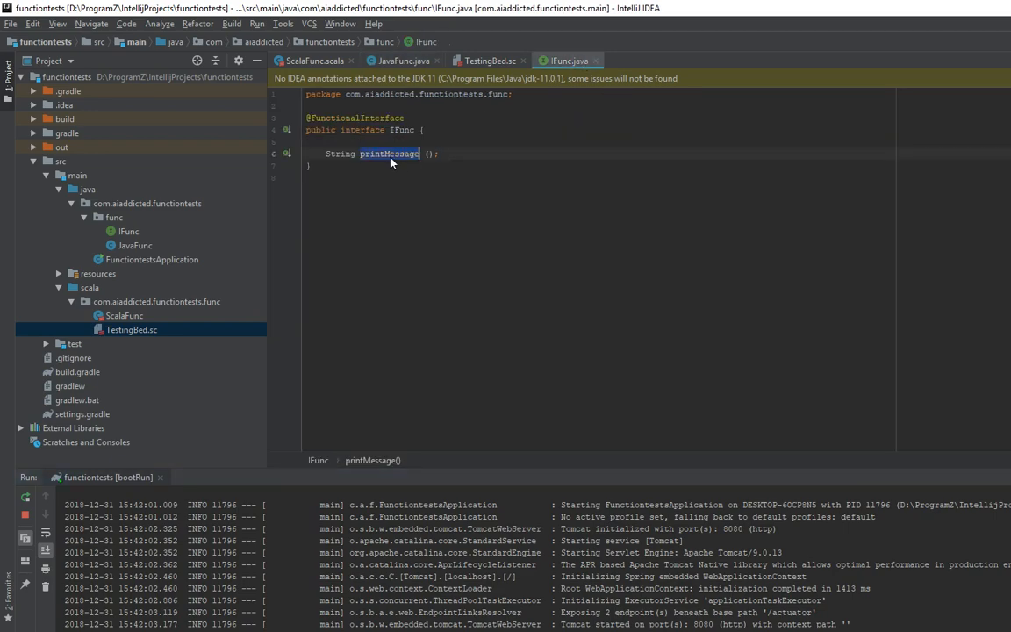
left_click(402, 59)
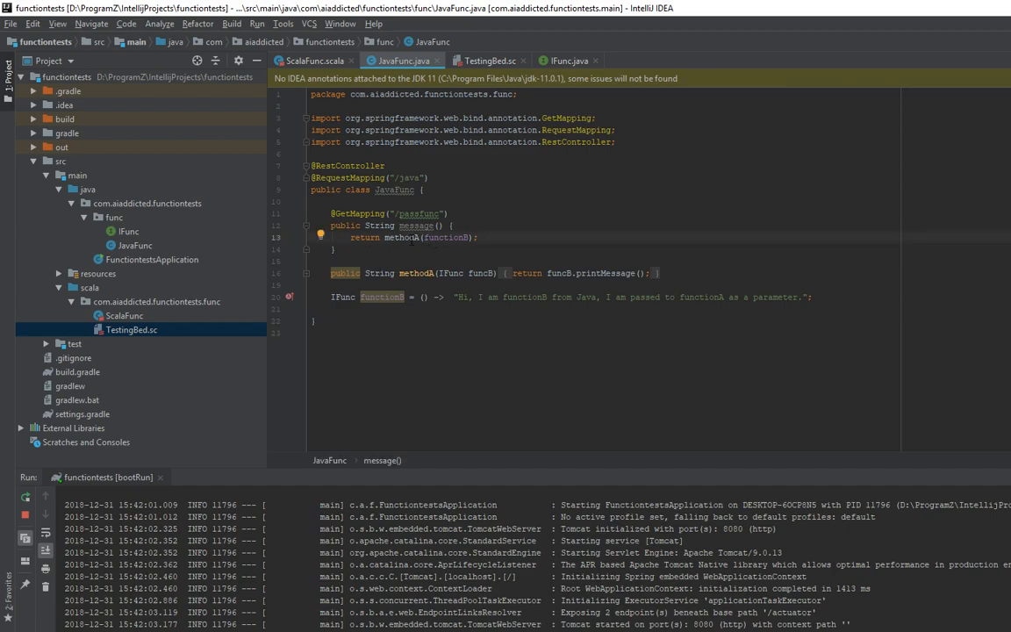
double_click(400, 237)
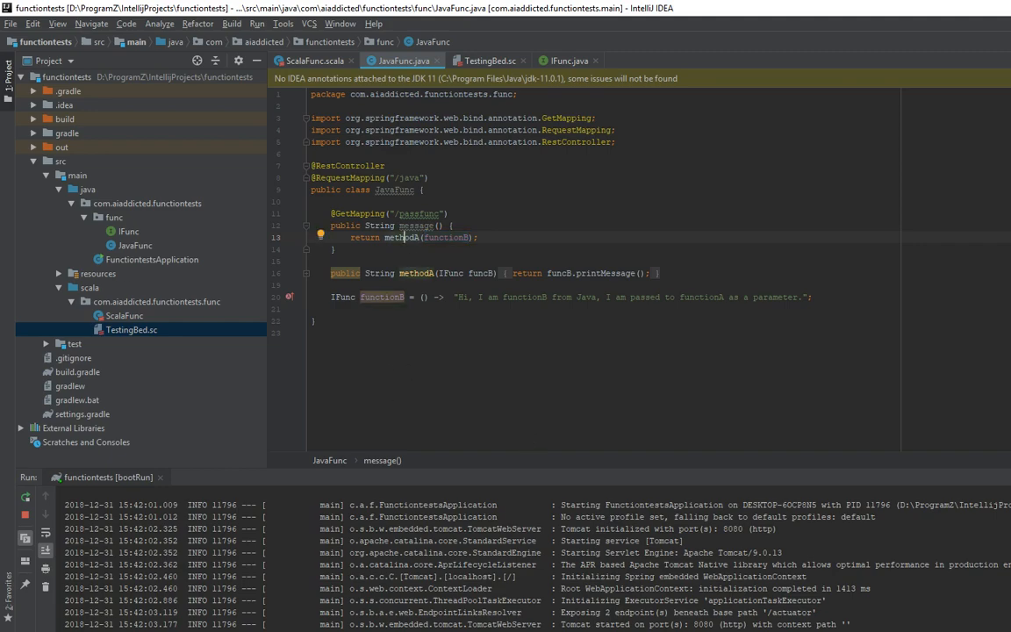
mouse_move(642, 328)
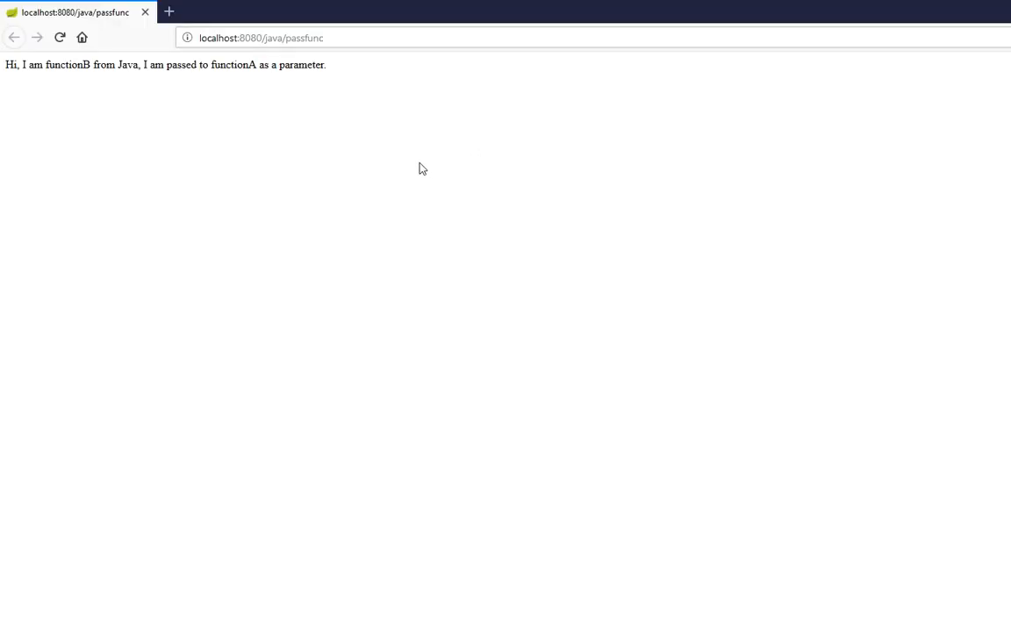
mouse_move(327, 306)
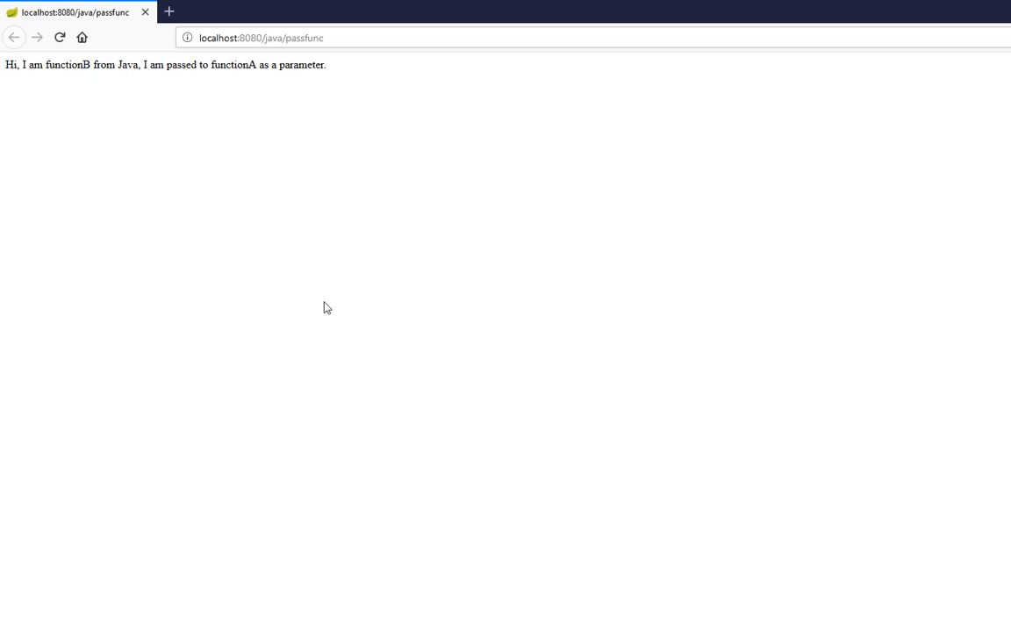
mouse_move(393, 402)
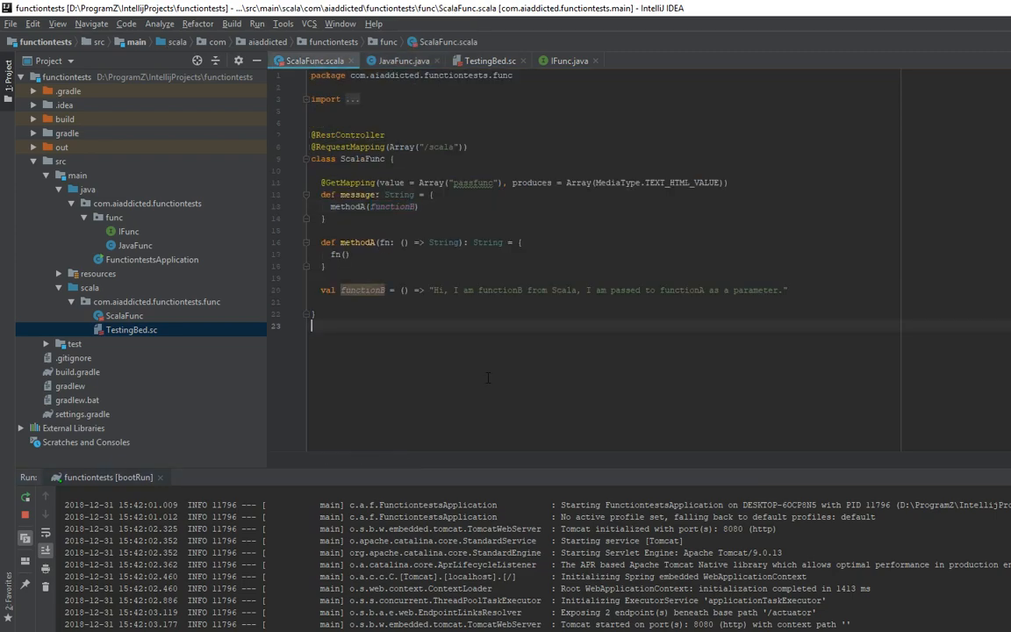
double_click(562, 289)
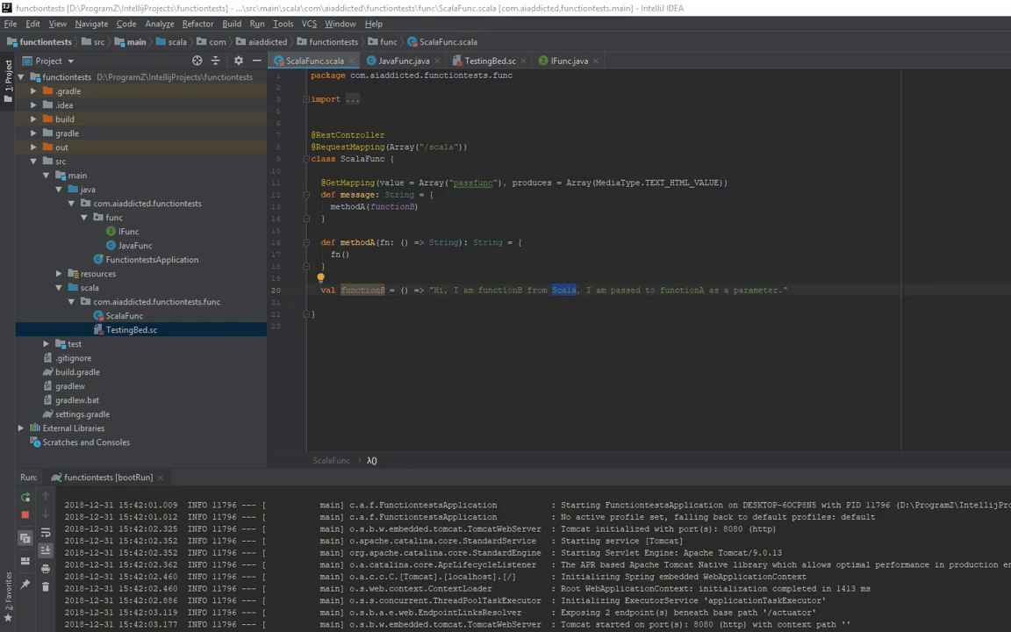
mouse_move(594, 367)
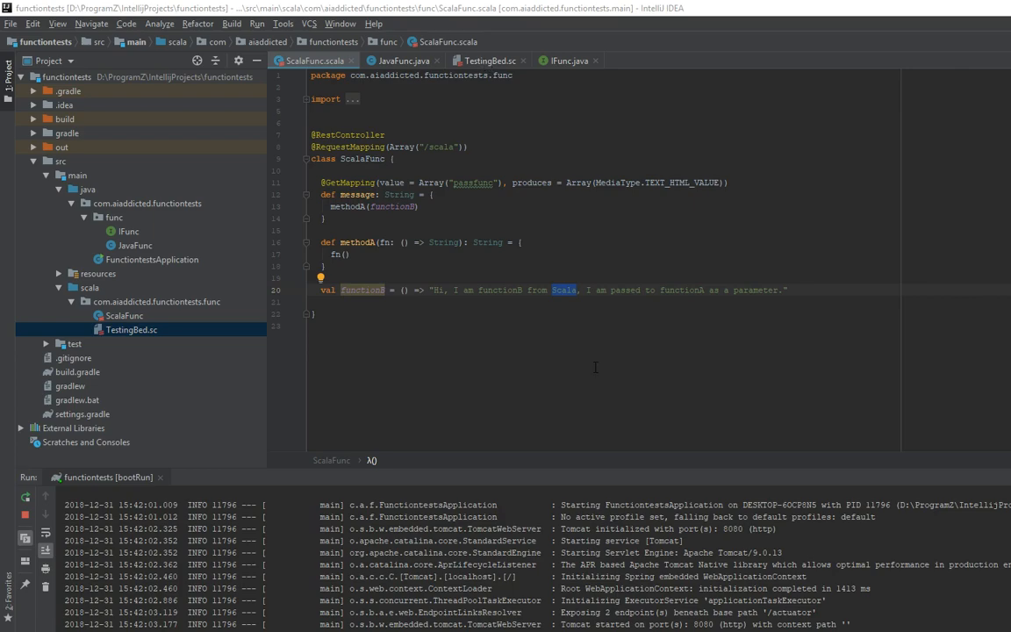
mouse_move(499, 60)
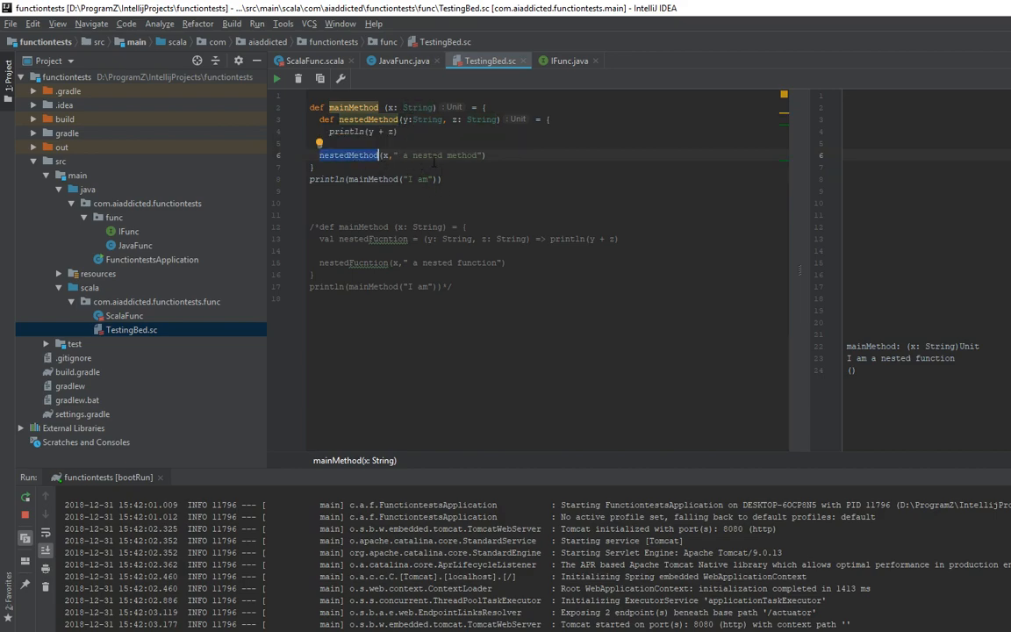
- Select the nestedMethod block in TestingBed.sc and position at the println line to swap versions
double_click(428, 154)
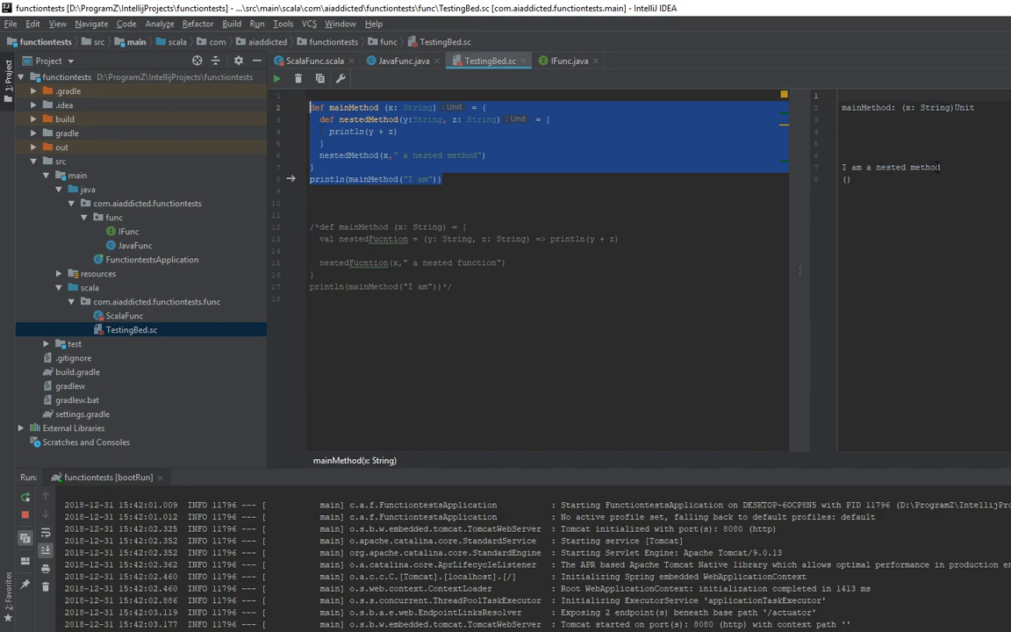
mouse_move(567, 207)
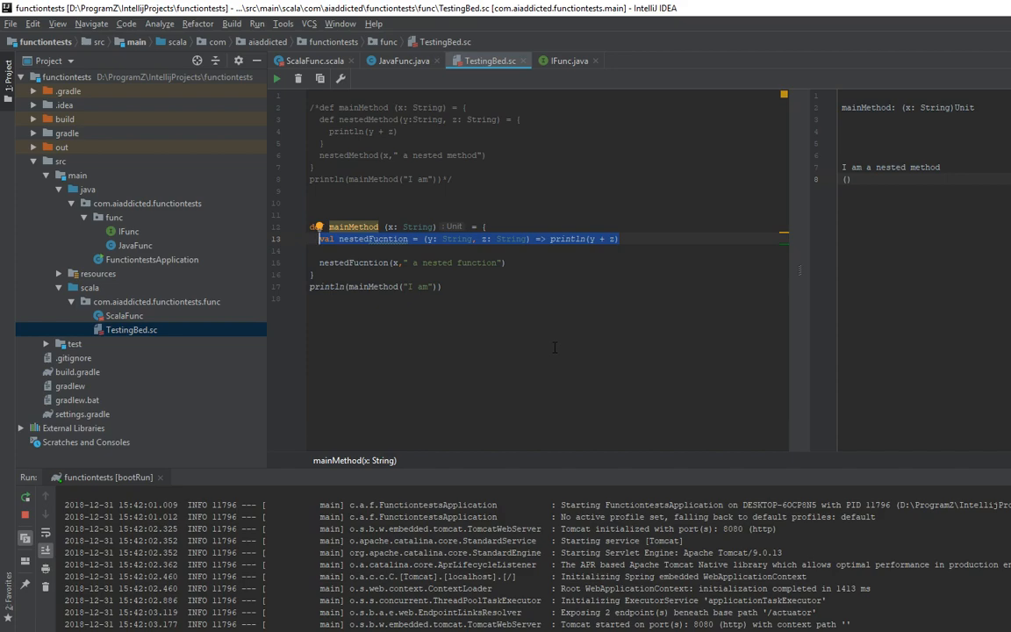
mouse_move(470, 299)
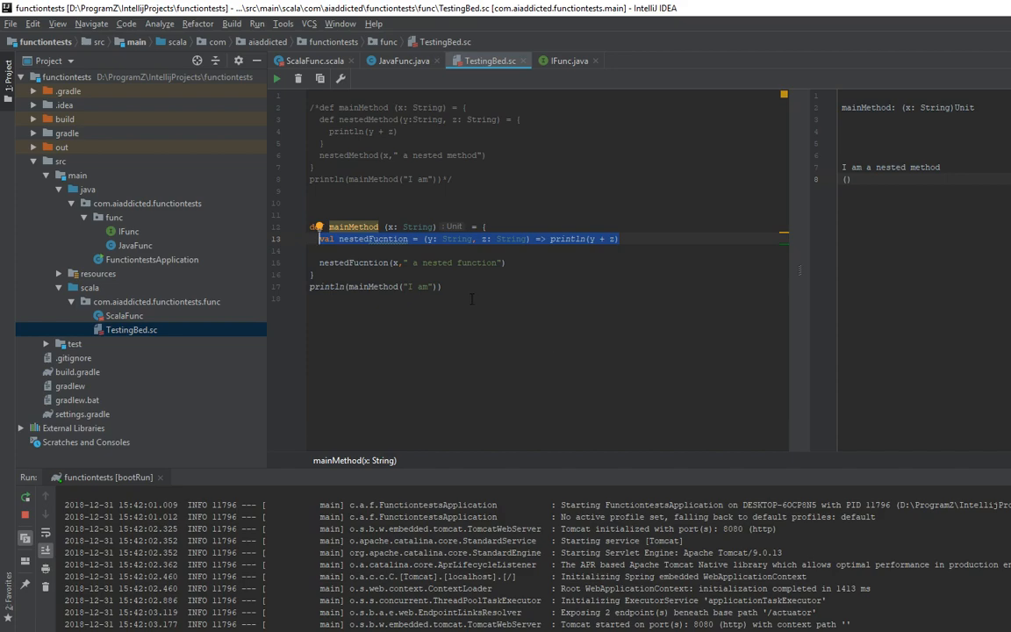
left_click(446, 286)
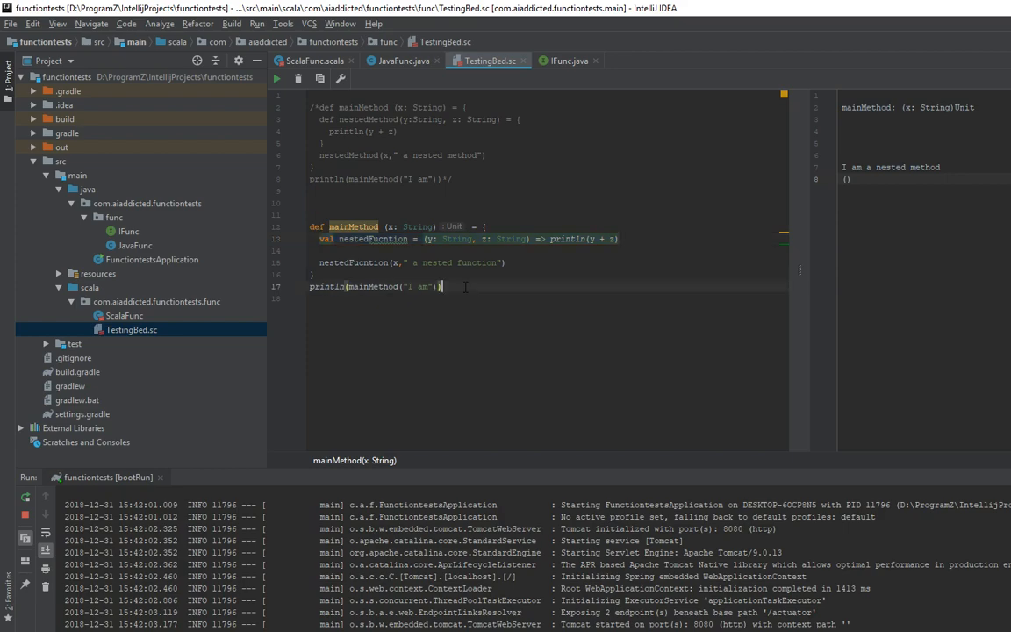